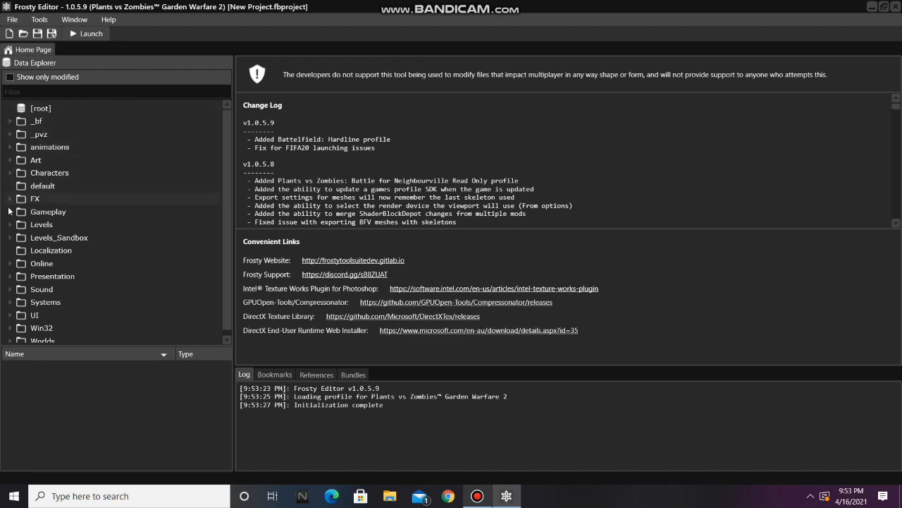
# Step: Open the MpPlant_PeaShooter asset from the Gameplay > Soldiers > Human folder in Data Explorer
pyautogui.click(10, 212)
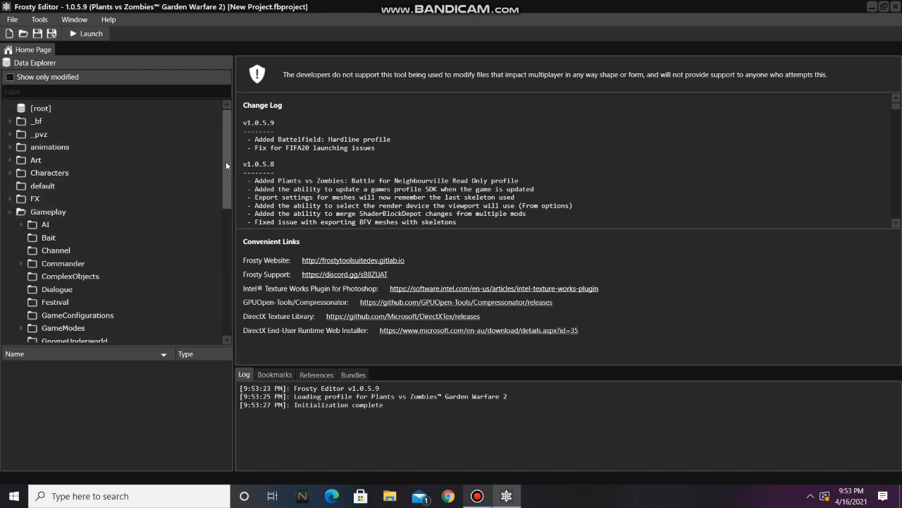
pyautogui.scroll(-3)
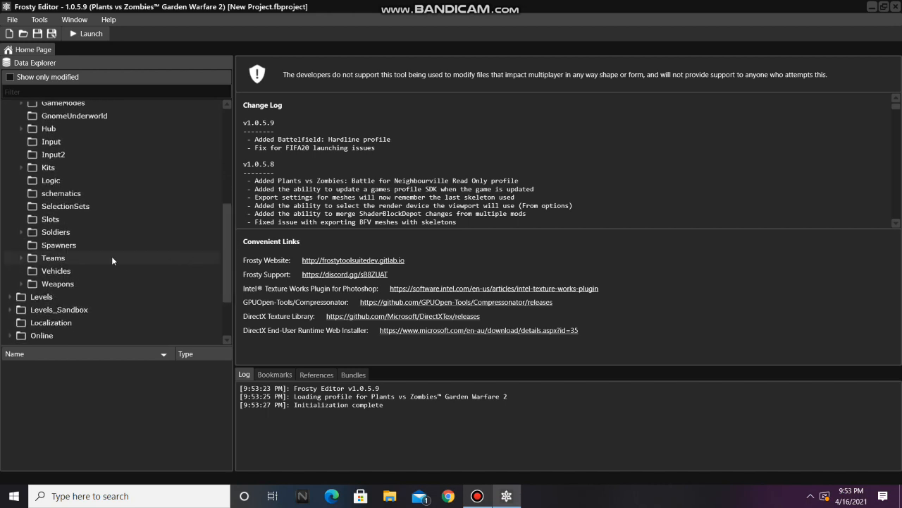
pyautogui.click(22, 232)
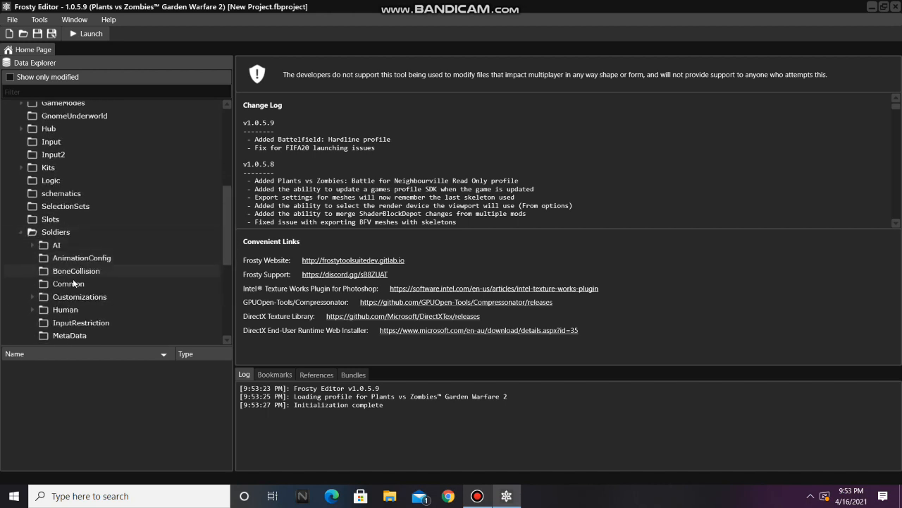
pyautogui.click(65, 309)
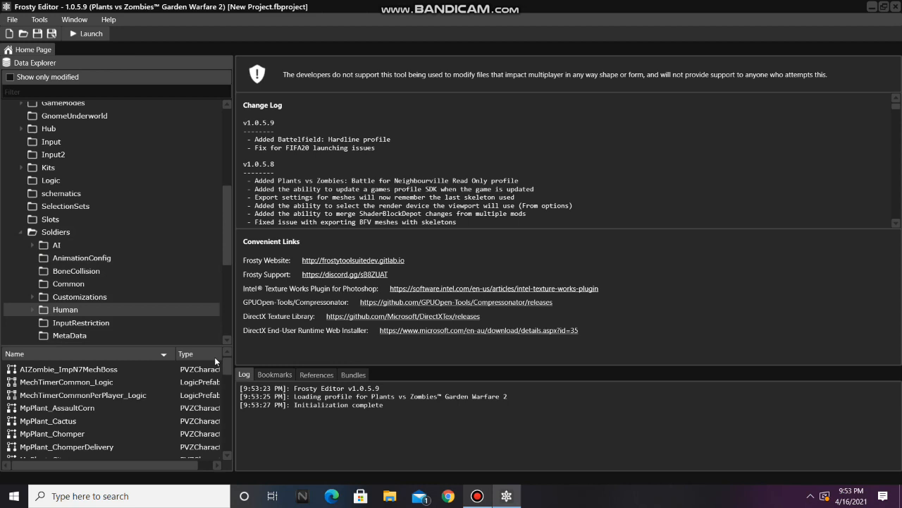
pyautogui.scroll(-3)
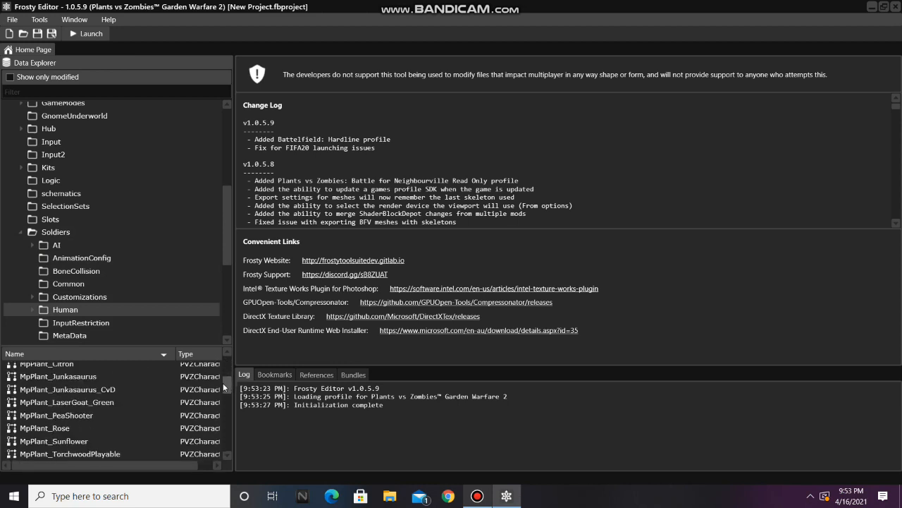
pyautogui.doubleClick(56, 415)
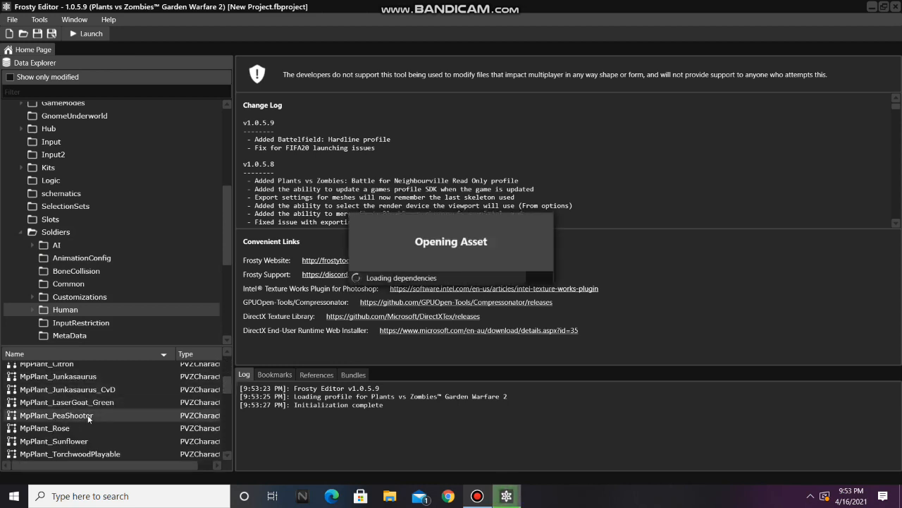
# Step: Enable OverrideGravity on the Object > Components [0] body component, with value -3
pyautogui.doubleClick(56, 415)
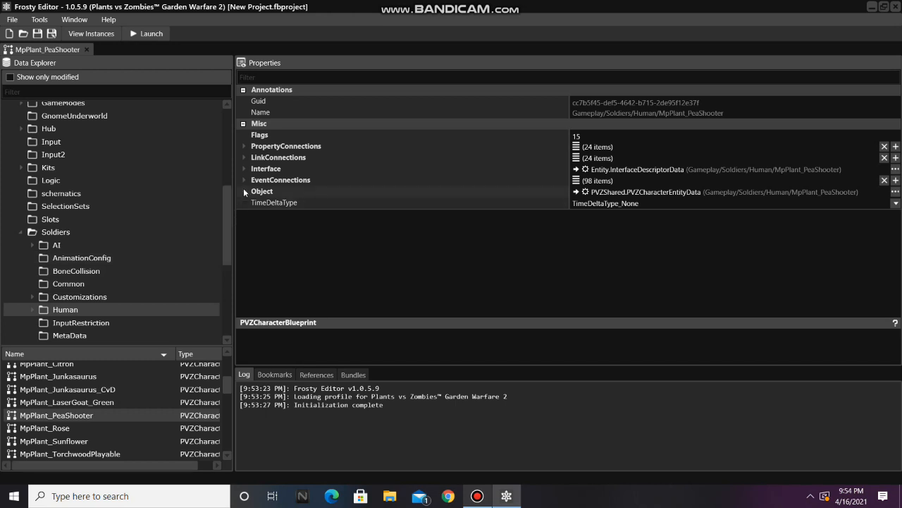
pyautogui.click(245, 191)
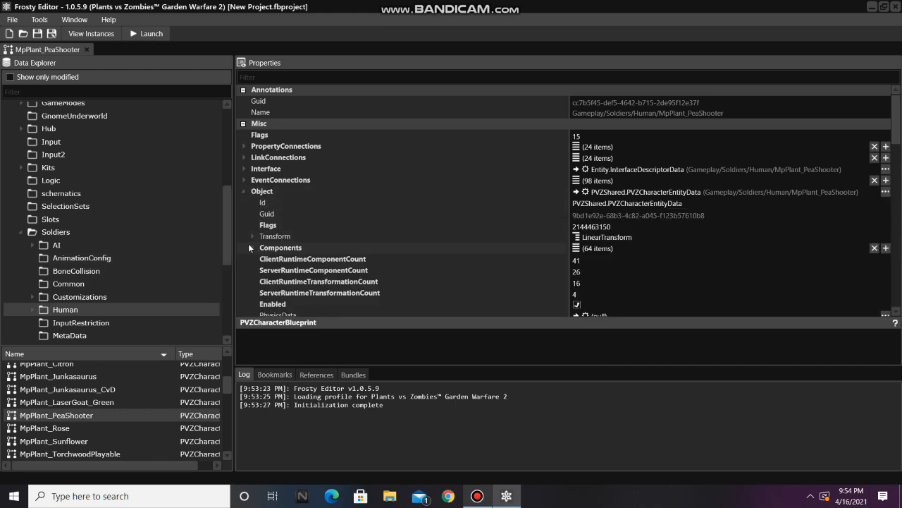
pyautogui.click(253, 248)
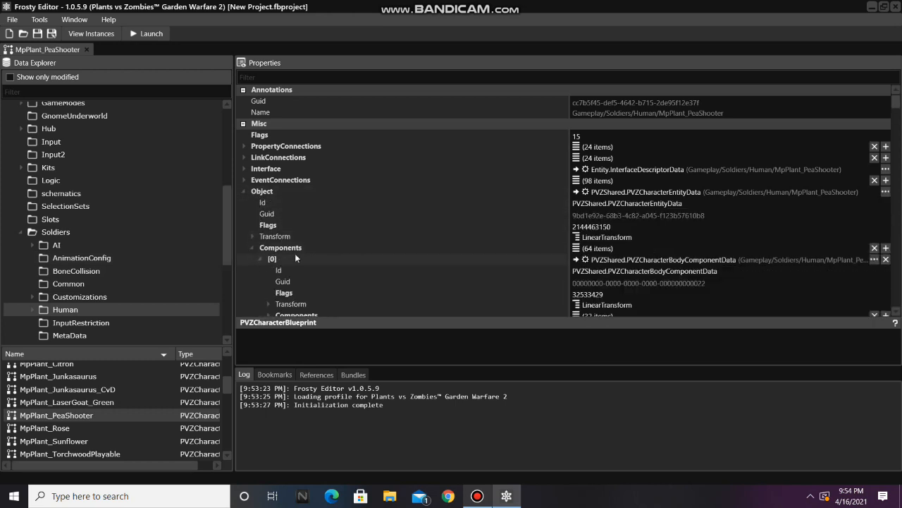
pyautogui.scroll(-3)
pyautogui.write('-')
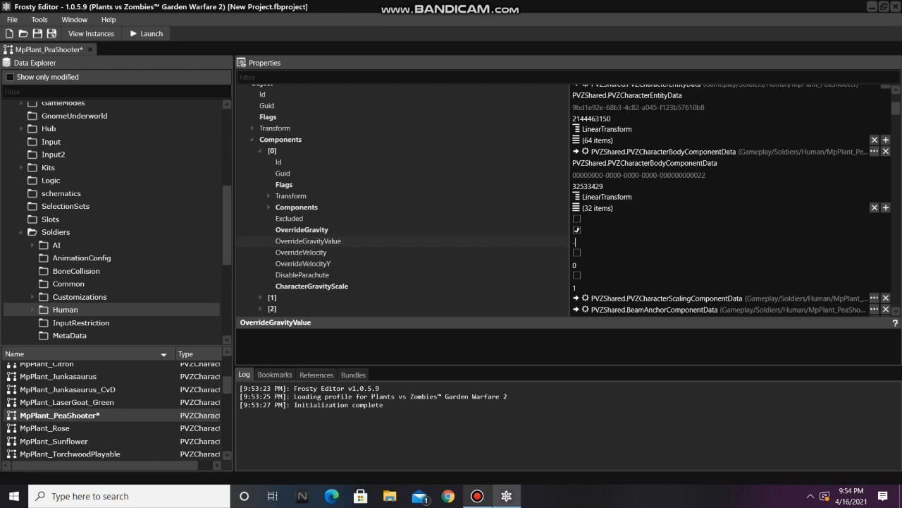
pyautogui.write('3')
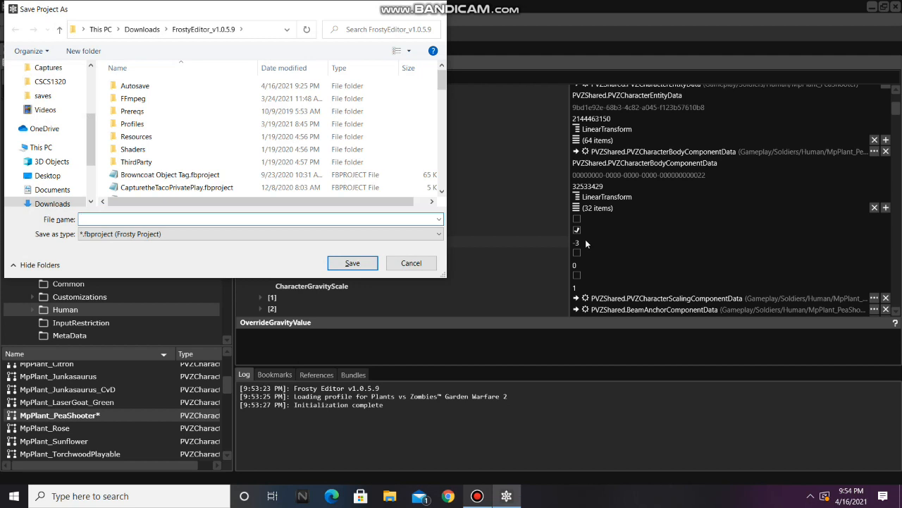
# Step: Save the project file as 'Anti Gravity Peashooter', then Launch the game
pyautogui.write('Anti G')
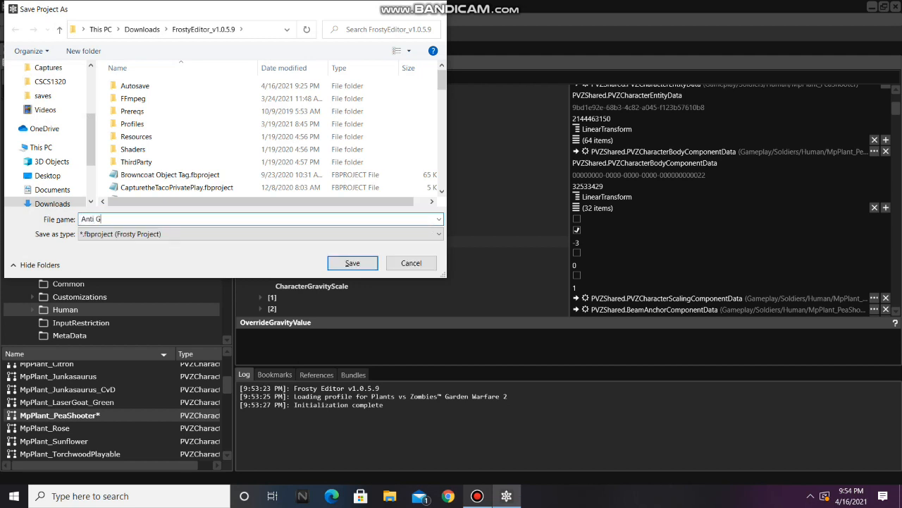
pyautogui.write('ravity Peashooter')
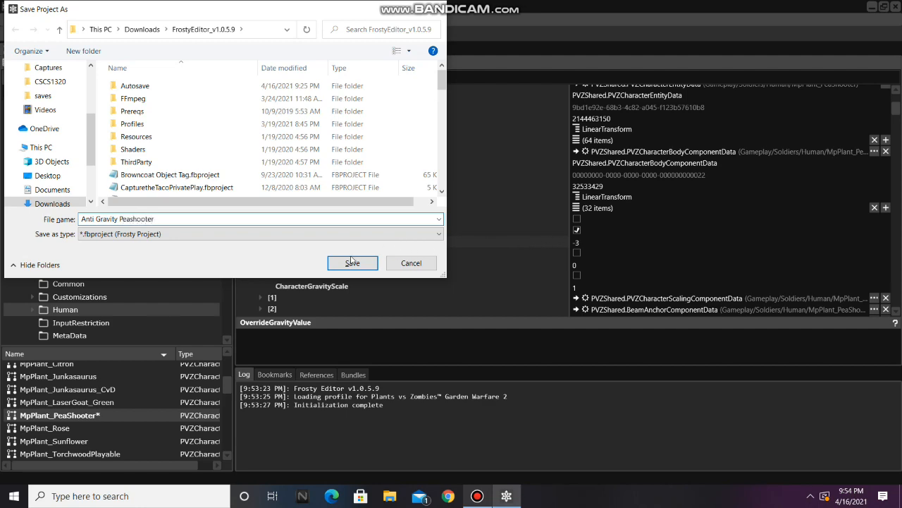
pyautogui.click(353, 263)
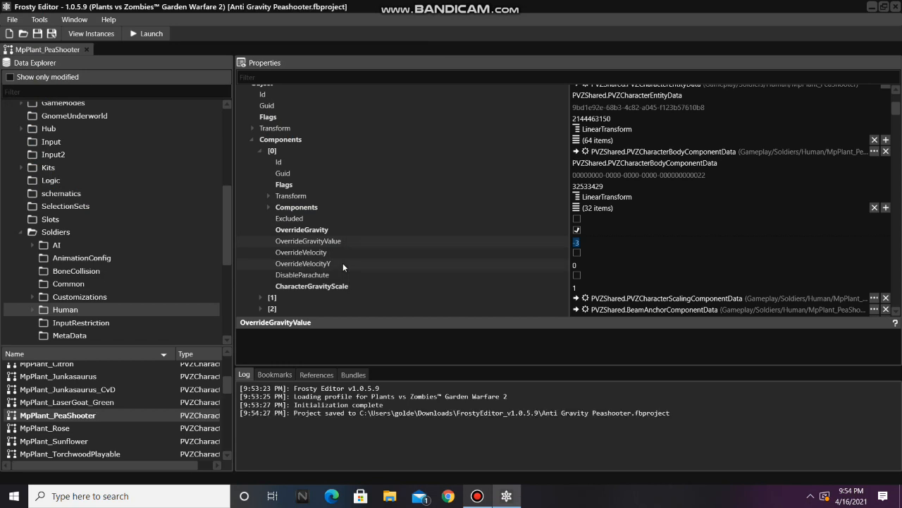
pyautogui.click(149, 34)
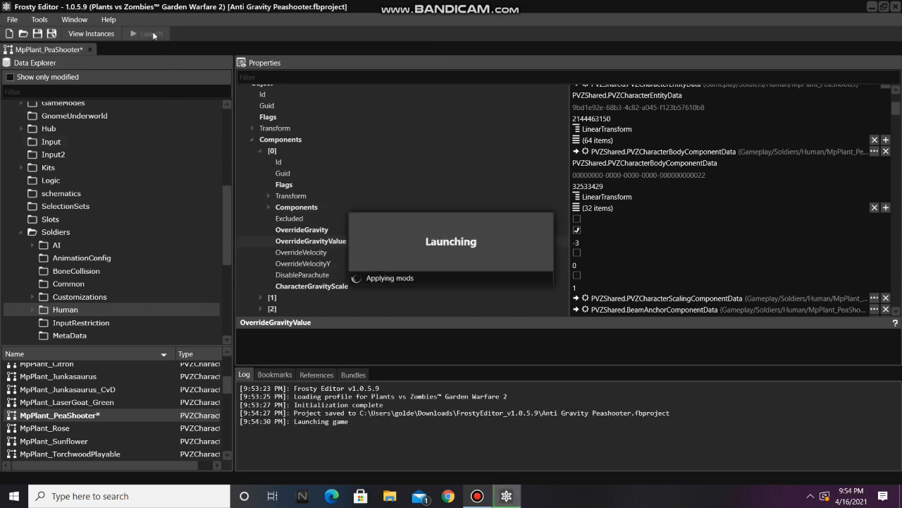